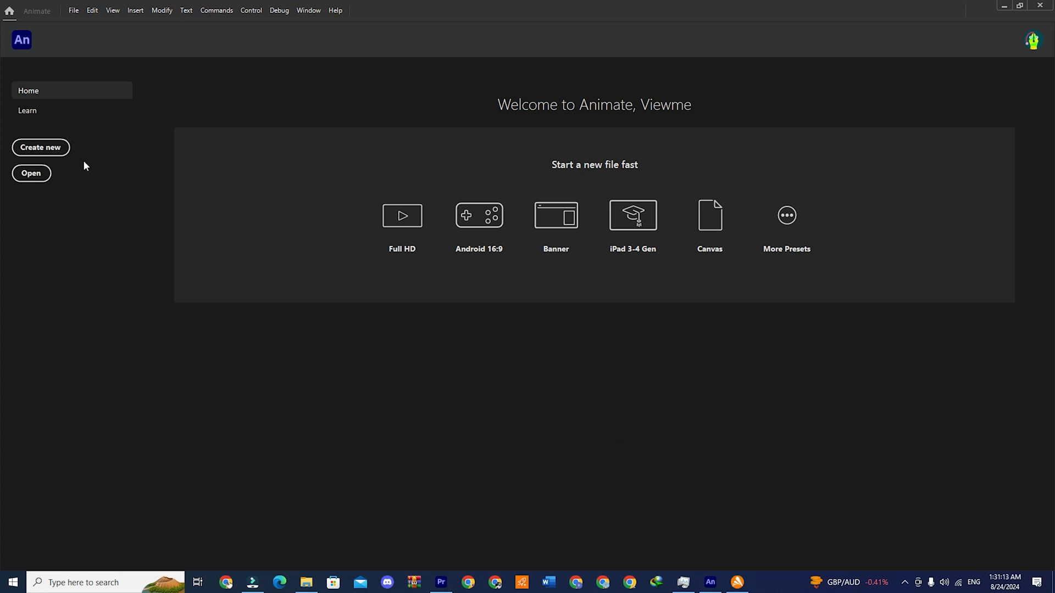
Leave the Animate welcome screen for the Creative Cloud All Apps 7-day free trial offer page
{"action": "left_click", "coordinate": [40, 147]}
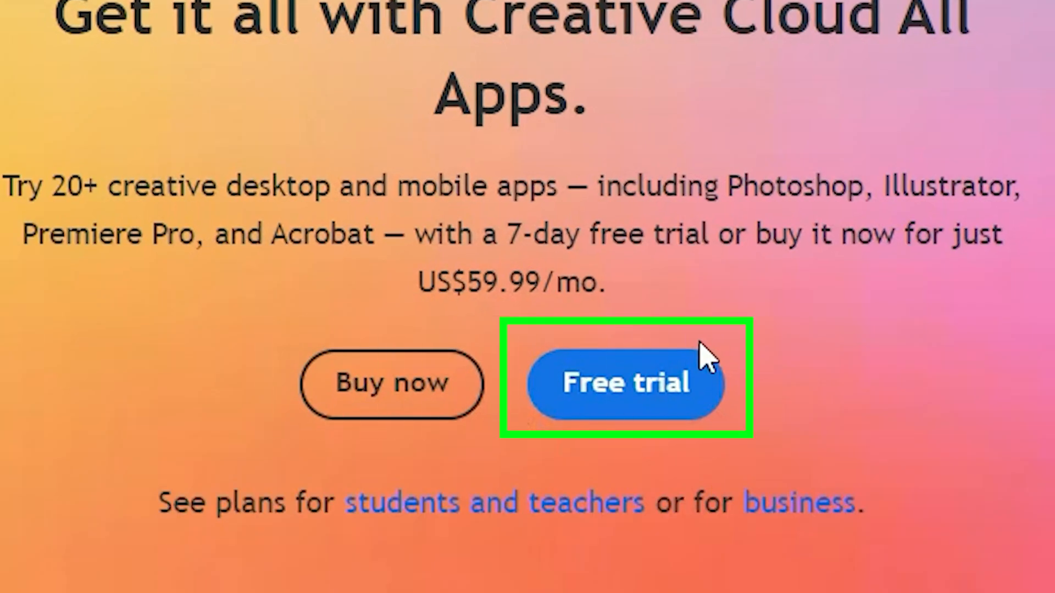
Compare Individuals, Business and Students plans, choose the Business All Apps 14-day trial and continue to checkout
{"action": "left_click", "coordinate": [624, 383]}
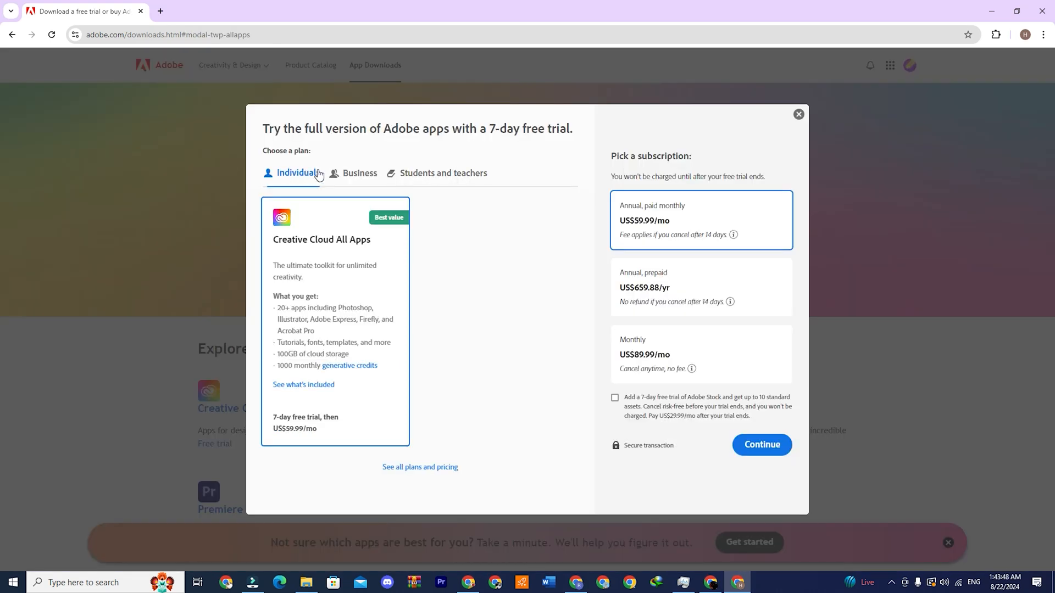
{"action": "left_click", "coordinate": [360, 173]}
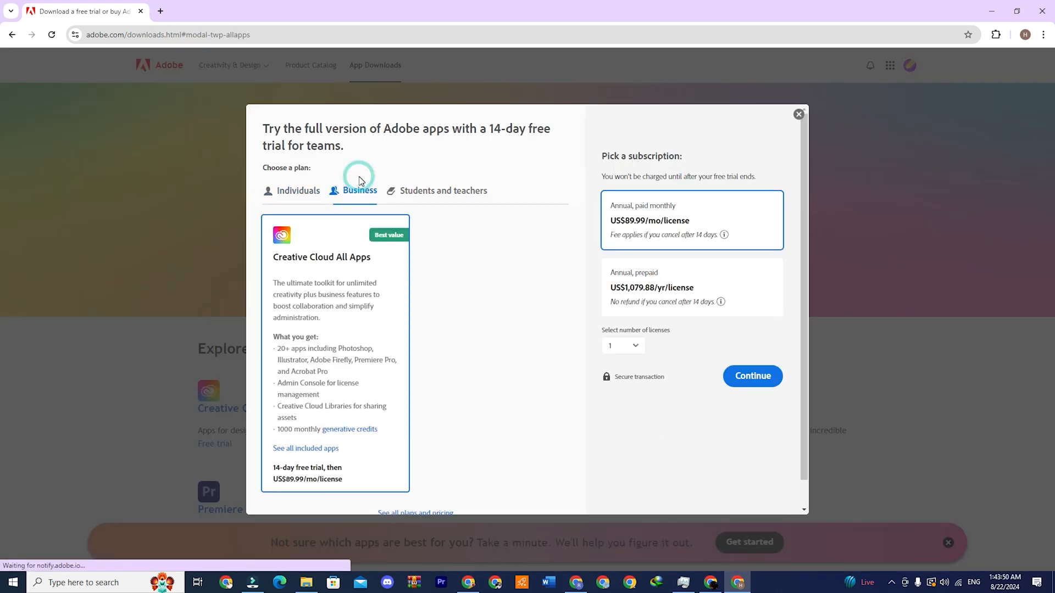
{"action": "left_click", "coordinate": [443, 176]}
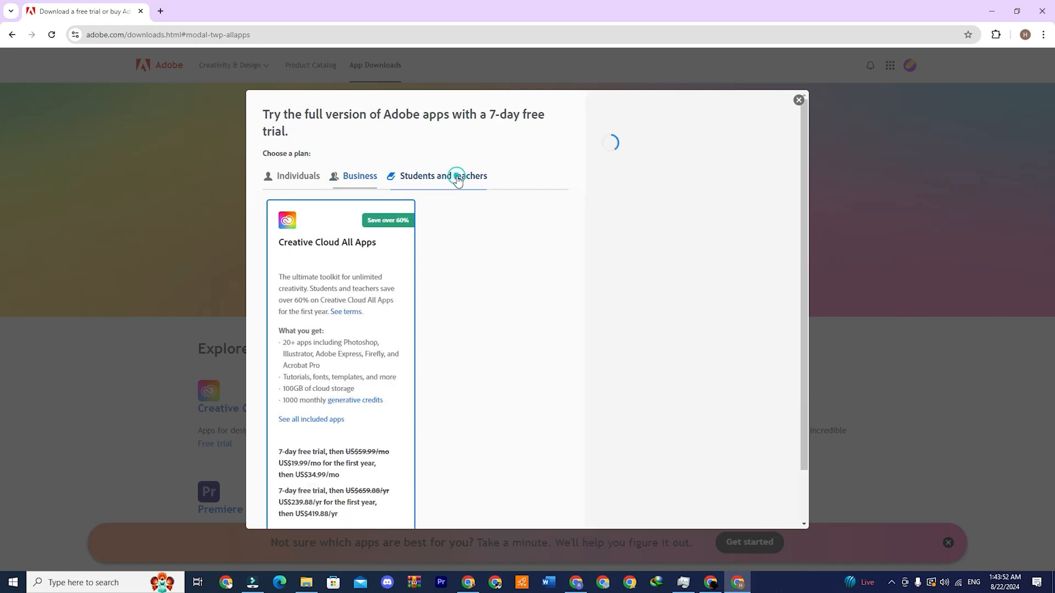
{"action": "left_click", "coordinate": [443, 175]}
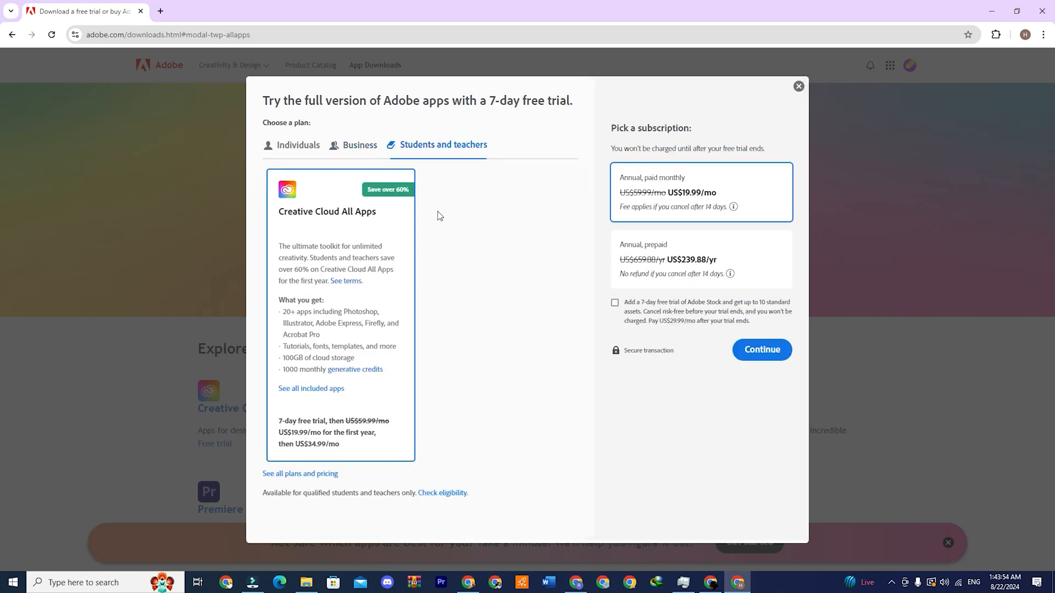
{"action": "left_click", "coordinate": [360, 145]}
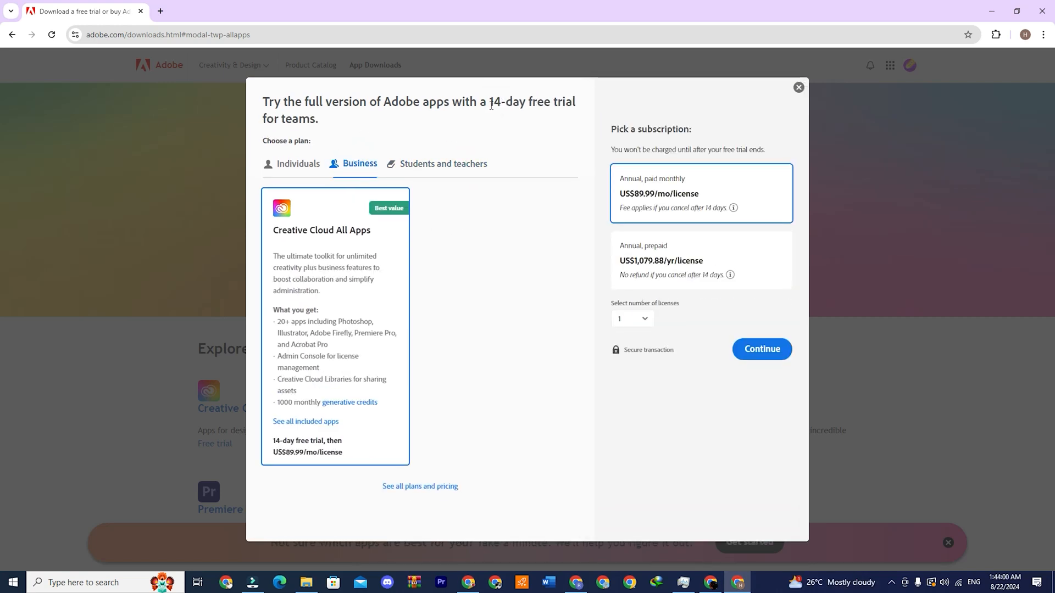
{"action": "left_click", "coordinate": [762, 350]}
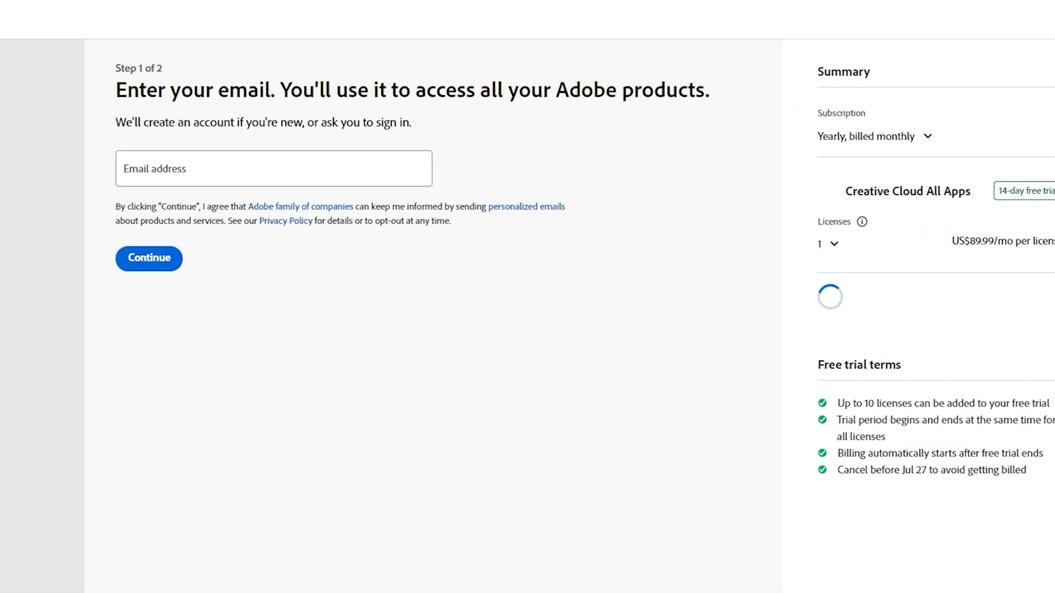
Submit the business email, reach the payment details step, then start a new browser tab on Google
{"action": "left_click", "coordinate": [147, 259]}
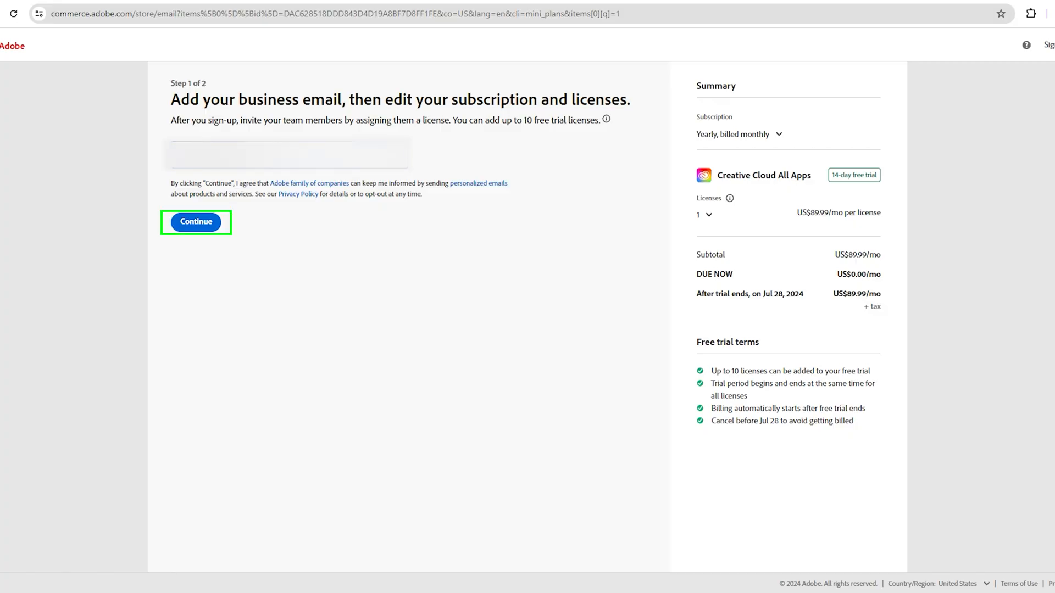
{"action": "left_click", "coordinate": [195, 222]}
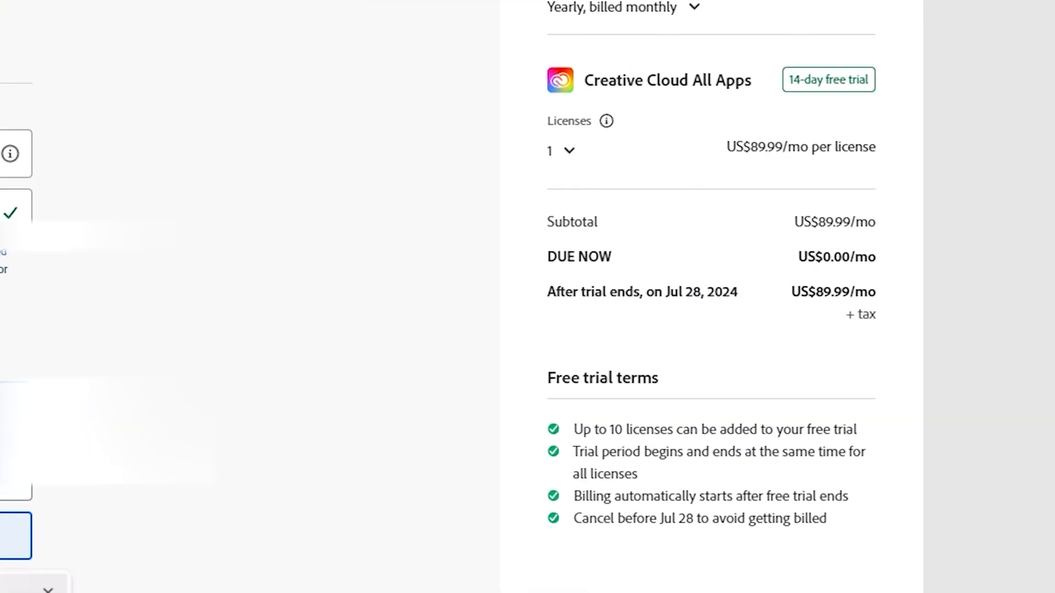
{"action": "scroll", "scroll_direction": "up", "scroll_amount": 3}
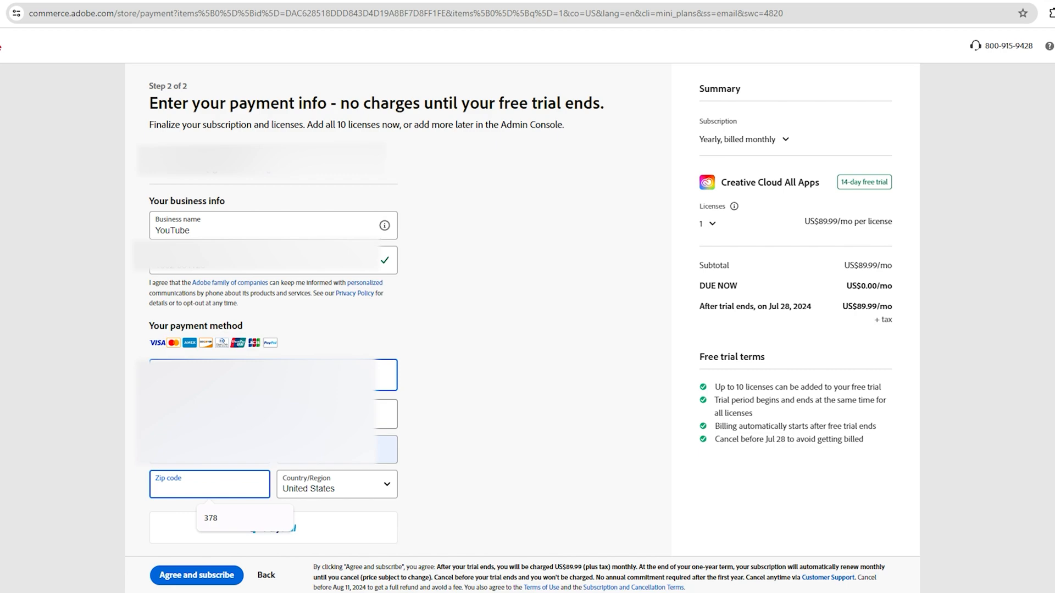
{"action": "left_click", "coordinate": [196, 575]}
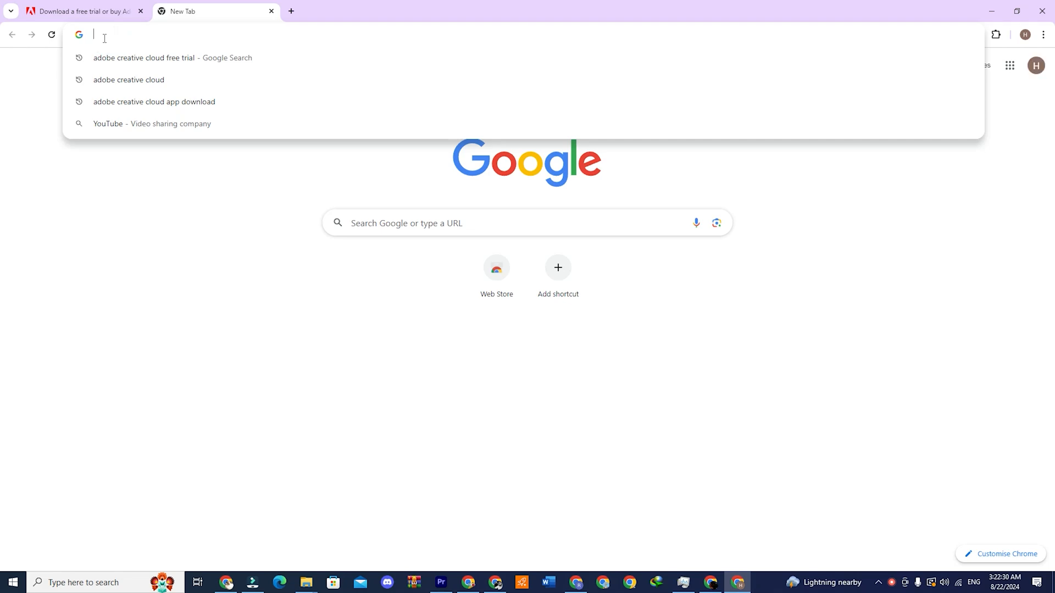
Search Google for 'adobe creative cloud', reach the Adobe site and its full All Products catalog
{"action": "type", "text": "adobe creative cloud"}
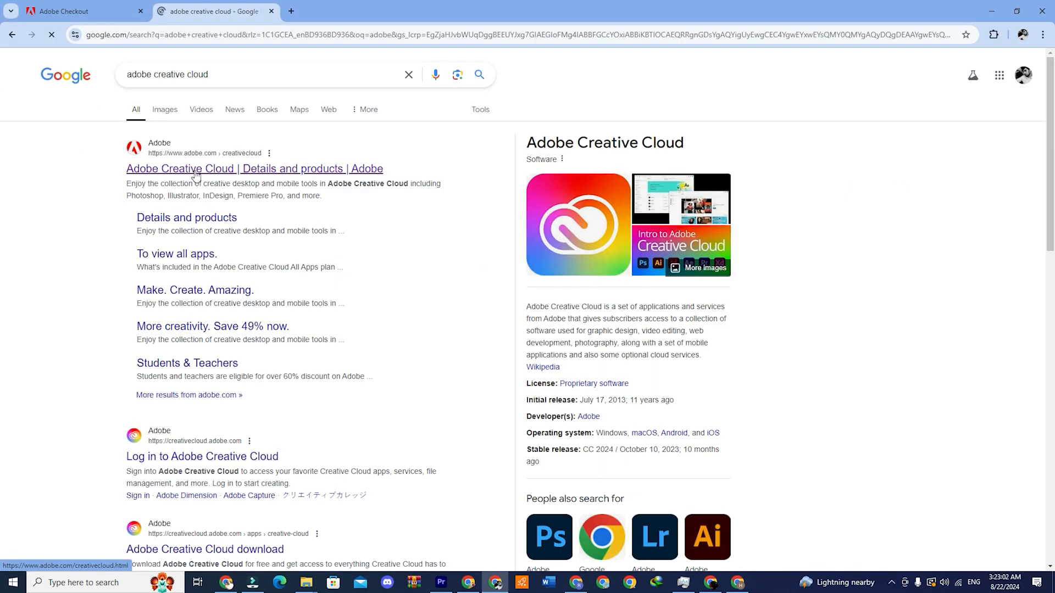
{"action": "left_click", "coordinate": [254, 168]}
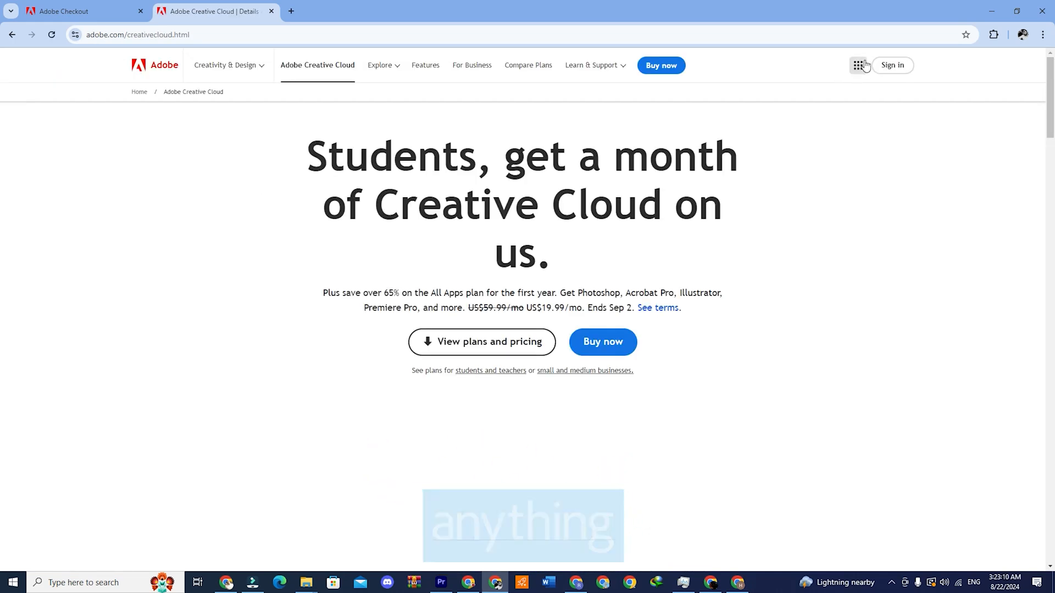
{"action": "left_click", "coordinate": [858, 66]}
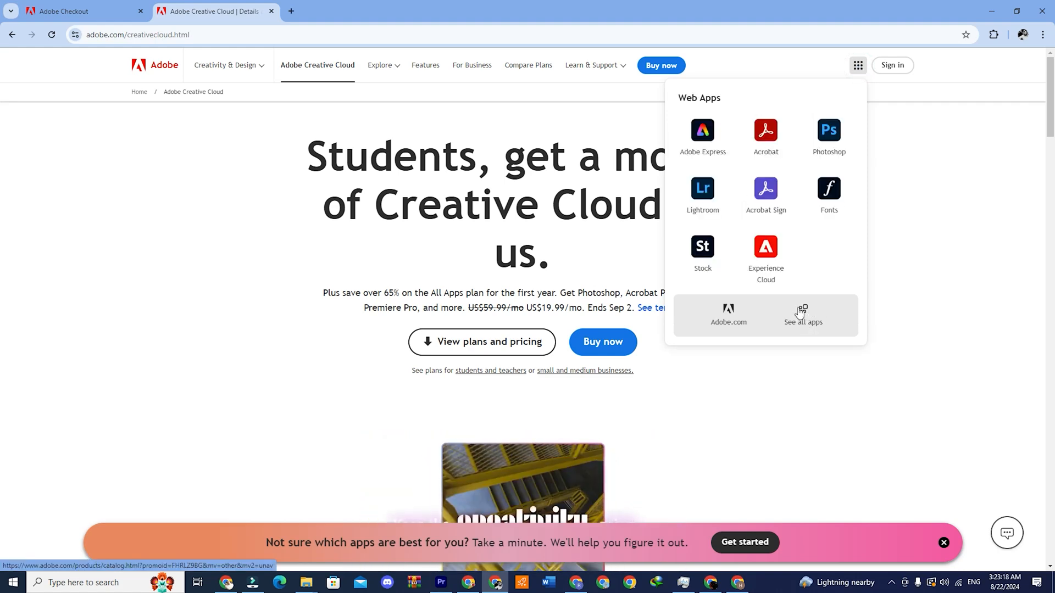
{"action": "left_click", "coordinate": [802, 316]}
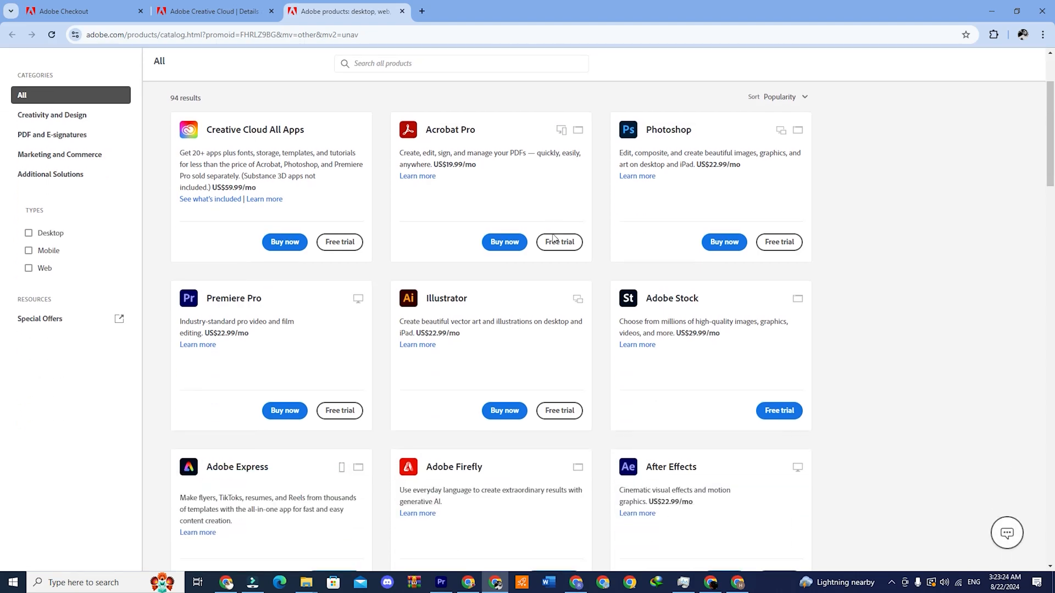
{"action": "scroll", "scroll_direction": "down", "scroll_amount": 3}
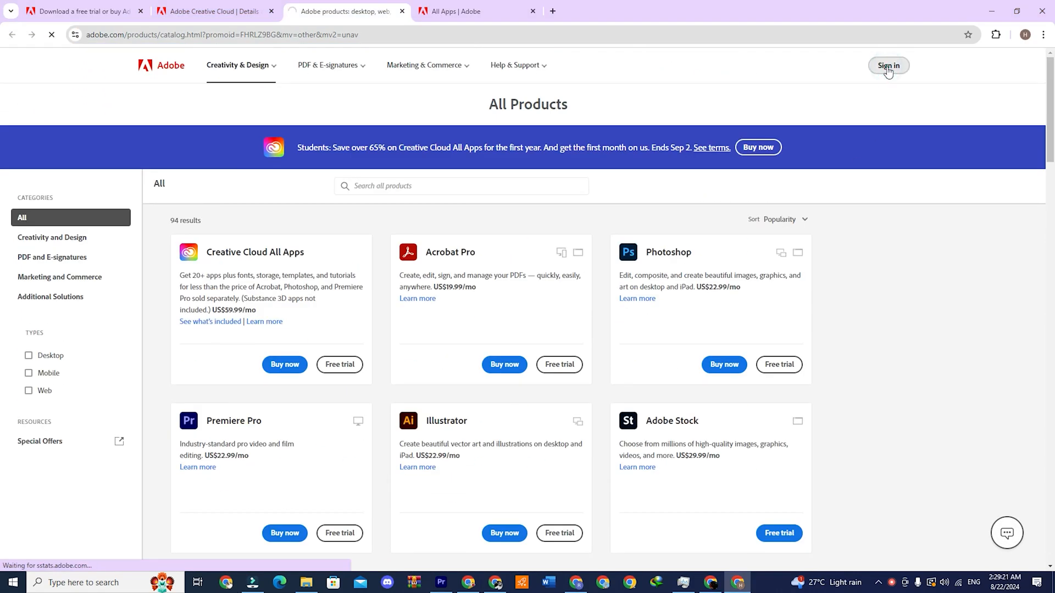
Sign in to the Adobe account with its email so the plan's Creative Cloud apps are listed
{"action": "left_click", "coordinate": [888, 65]}
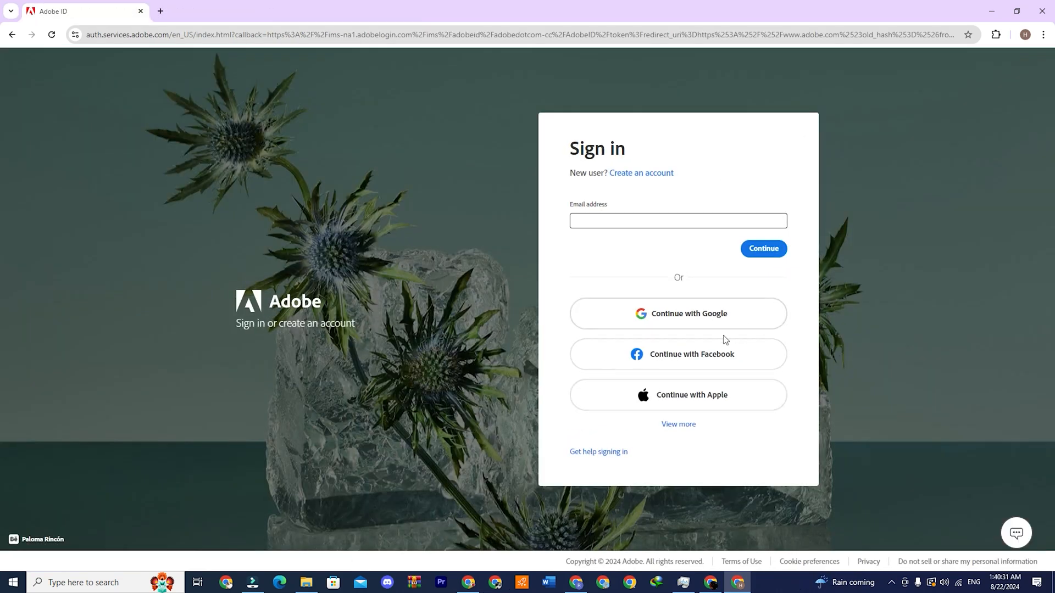
{"action": "mouse_move", "coordinate": [637, 192]}
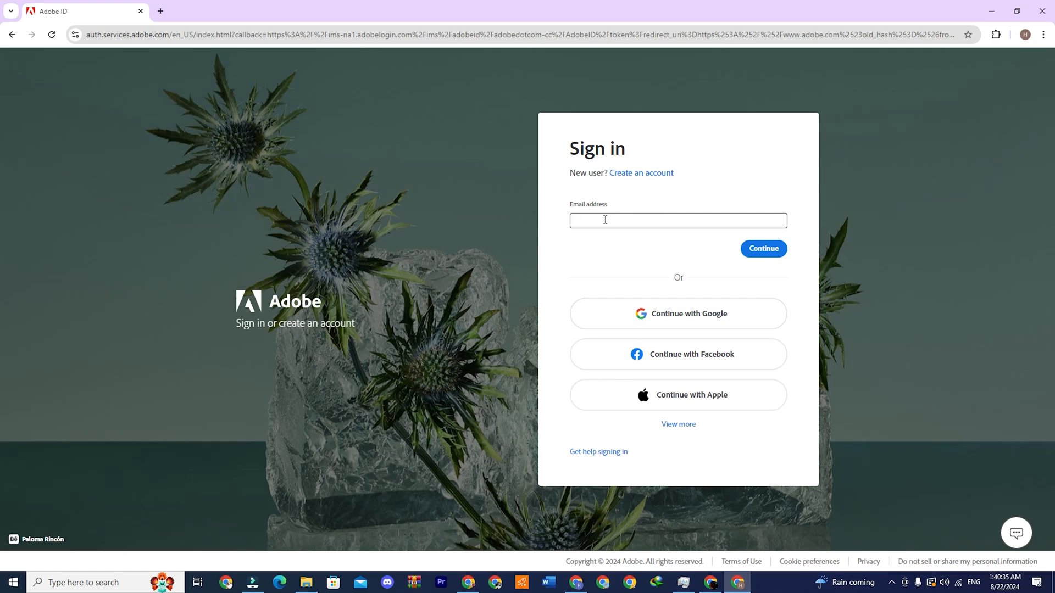
{"action": "left_click", "coordinate": [9, 91]}
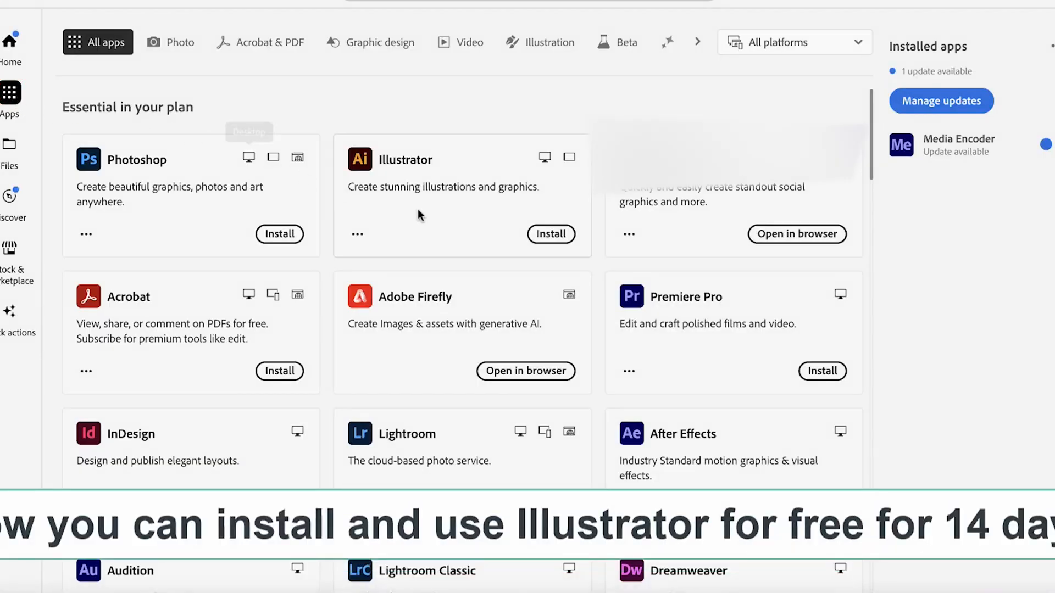
{"action": "left_click", "coordinate": [549, 234]}
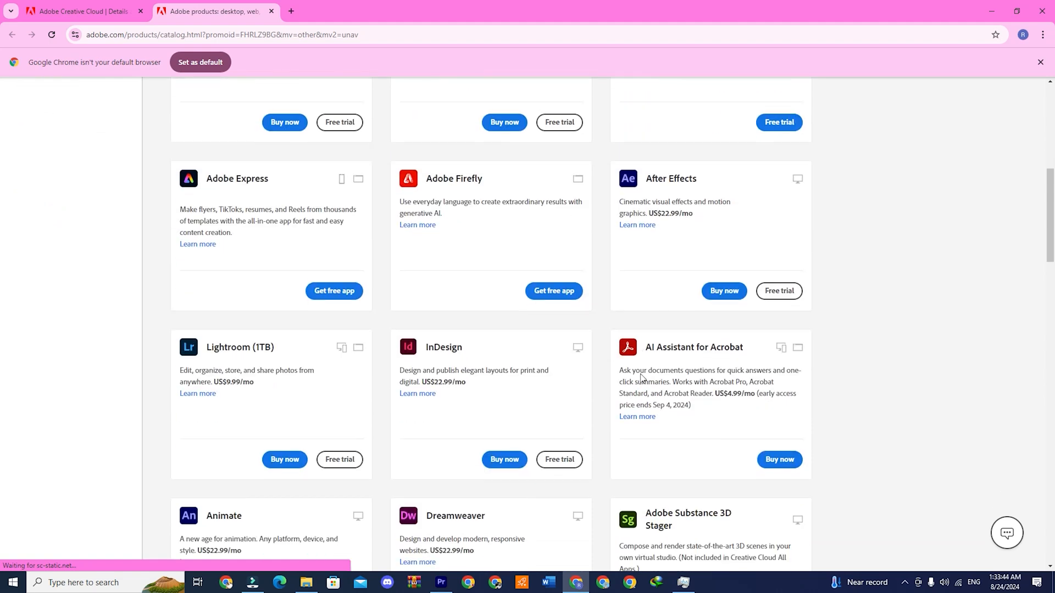
Scroll the All Products catalog down toward Animate, past the Substance 3D apps with free trials
{"action": "scroll", "scroll_direction": "down", "scroll_amount": 3}
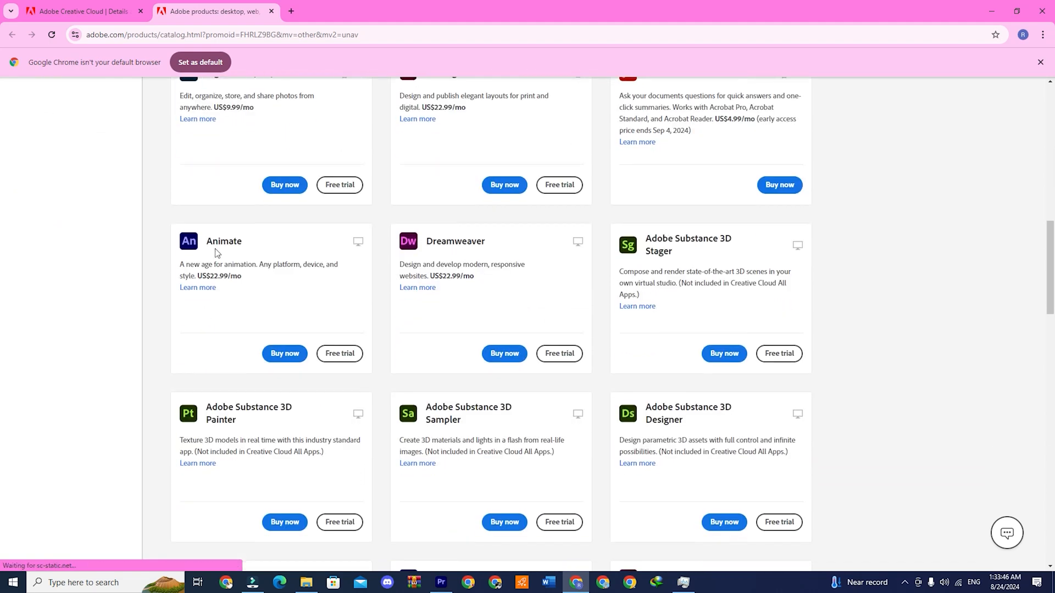
{"action": "mouse_move", "coordinate": [284, 353]}
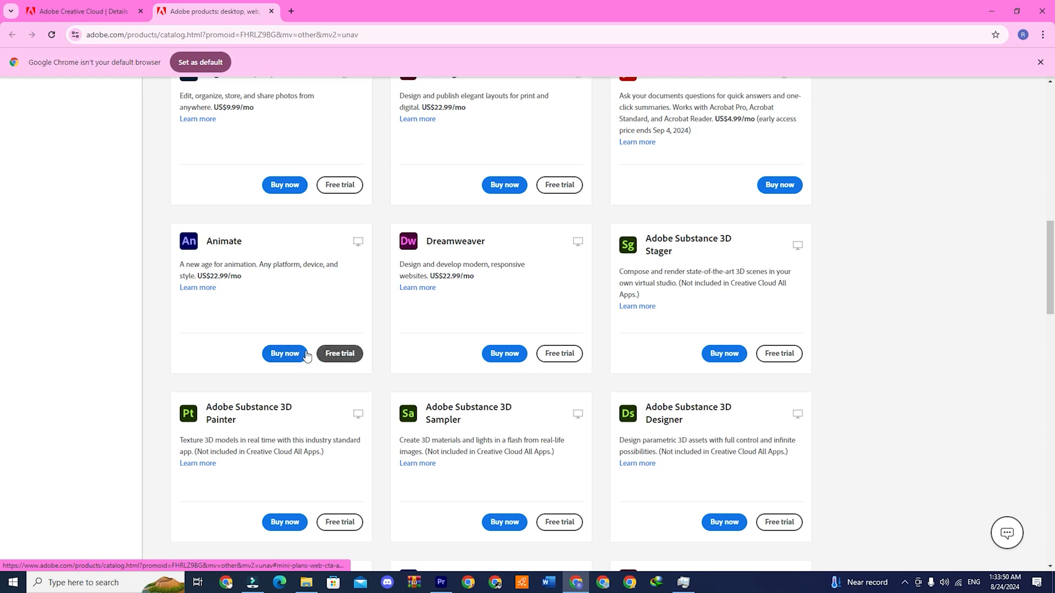
{"action": "mouse_move", "coordinate": [197, 254]}
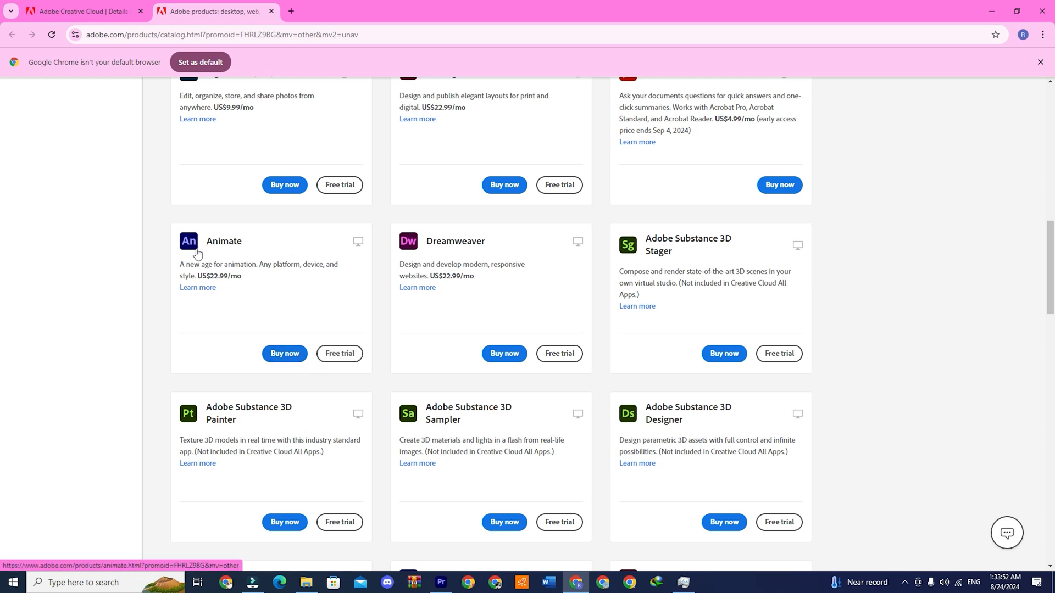
{"action": "mouse_move", "coordinate": [339, 353]}
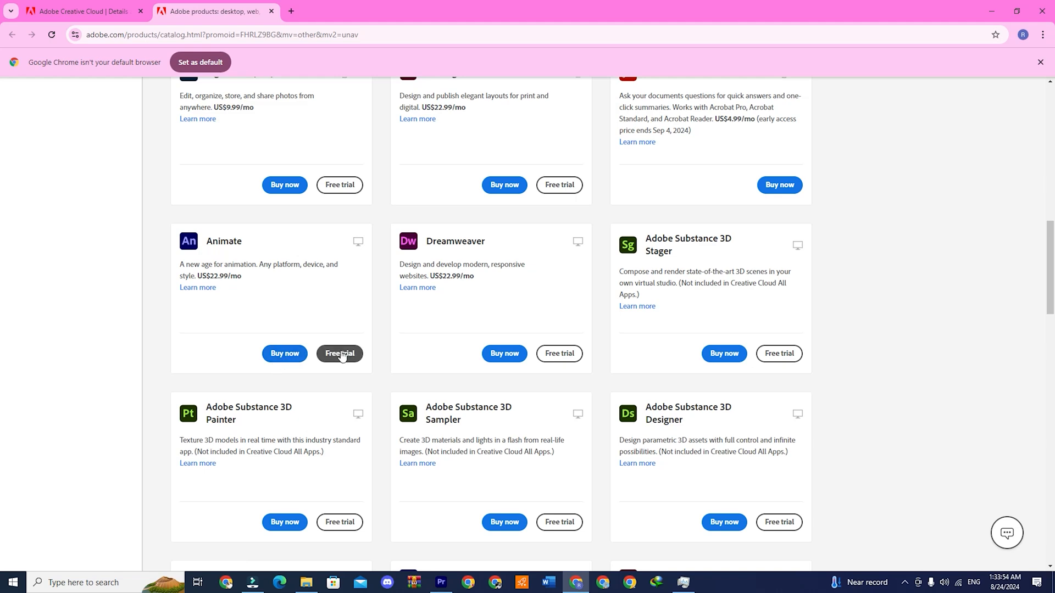
{"action": "mouse_move", "coordinate": [205, 244]}
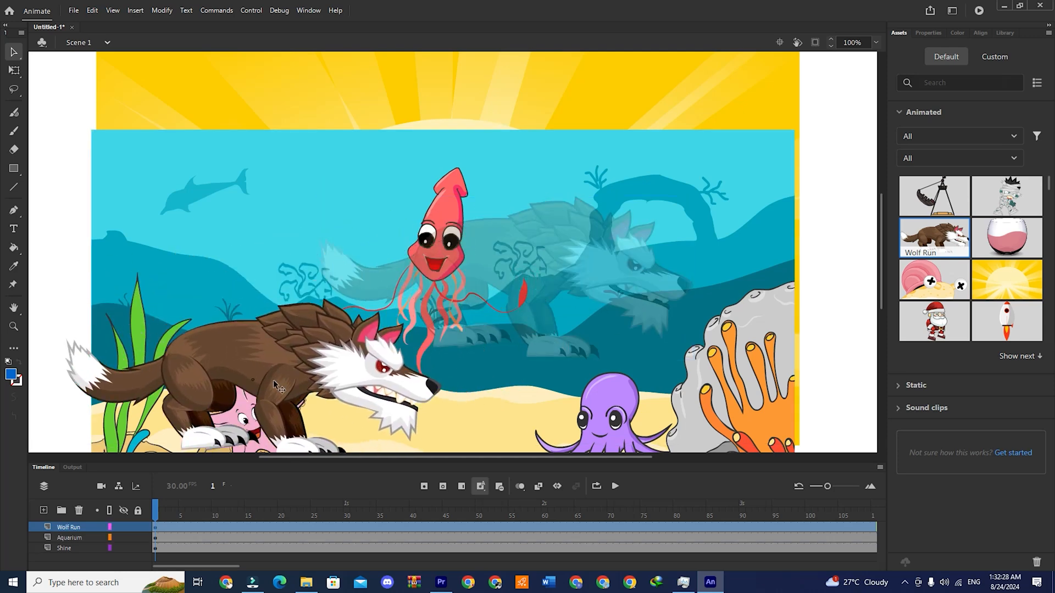
Select the Aquarium layer in the Timeline of the underwater scene with Wolf Run and Shine layers
{"action": "left_click", "coordinate": [69, 537]}
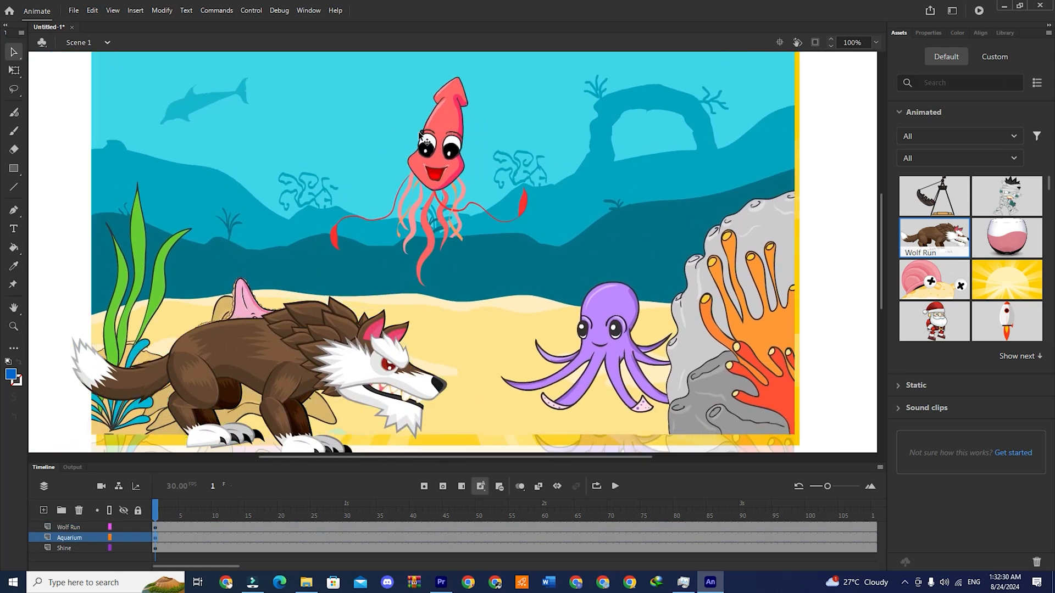